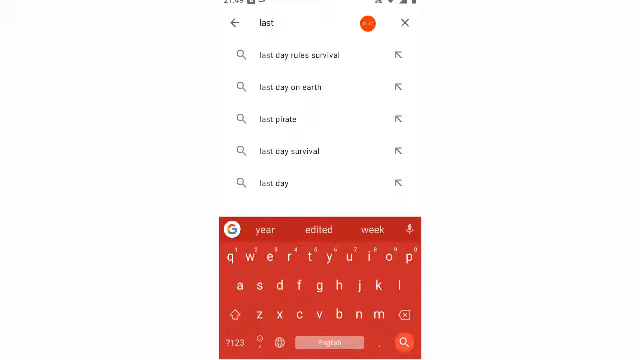
Step: Search the Play Store for 'last pas', pick the 'lastpass' suggestion and install LastPass Password Manager
{"action": "type", "text": "pas"}
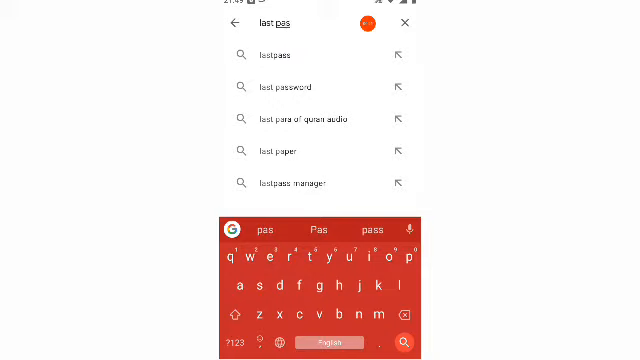
{"action": "left_click", "coordinate": [404, 342]}
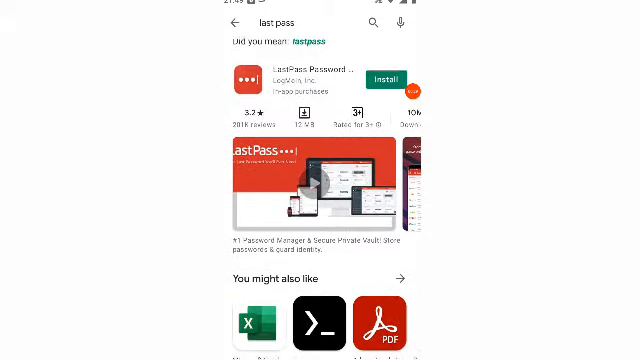
{"action": "scroll", "scroll_direction": "up", "scroll_amount": 3}
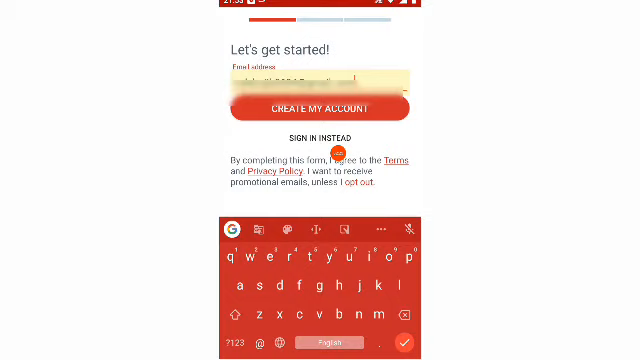
Step: Create the LastPass account with the entered email and finish password setup
{"action": "left_click", "coordinate": [320, 110]}
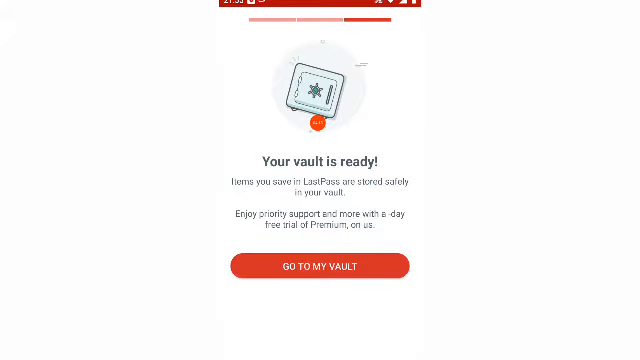
Step: Enter the new vault and select LastPass as the device's Auto-fill service, confirming trust
{"action": "left_click", "coordinate": [320, 266]}
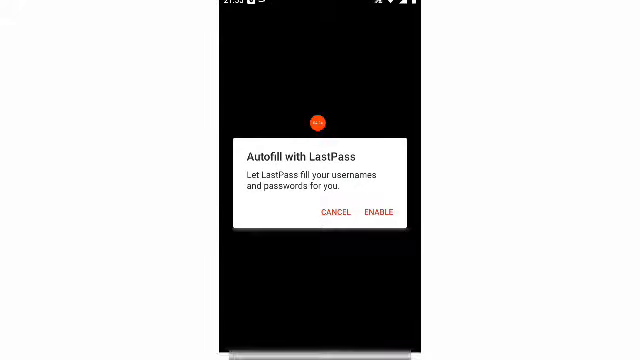
{"action": "left_click", "coordinate": [378, 211]}
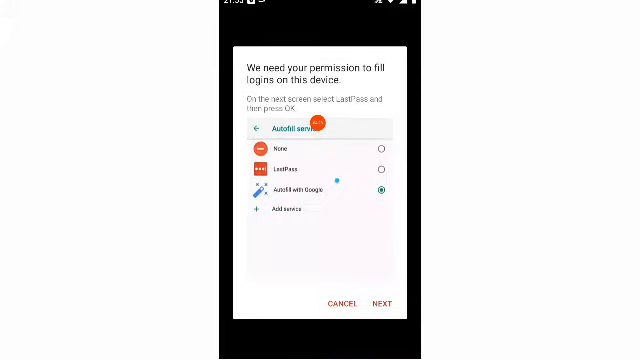
{"action": "left_click", "coordinate": [379, 170]}
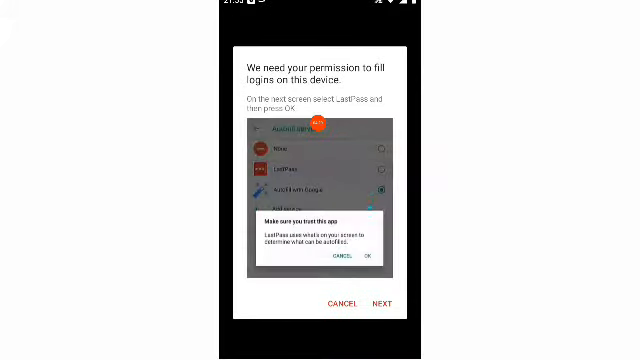
{"action": "left_click", "coordinate": [373, 254]}
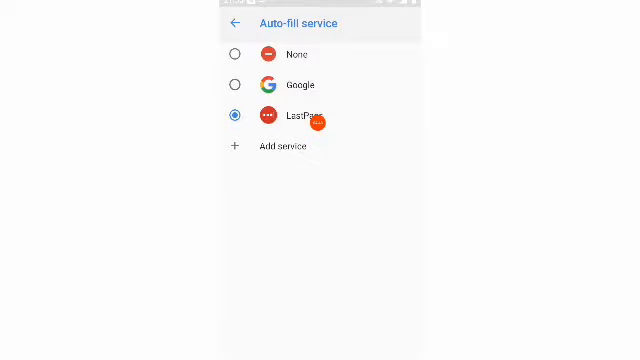
{"action": "left_click", "coordinate": [233, 114]}
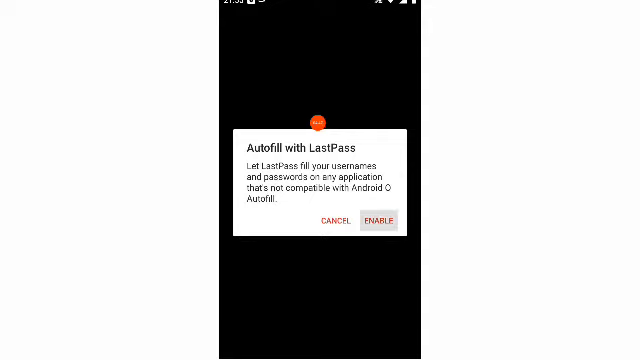
Step: Enable LastPass autofill for incompatible apps and continue to the Accessibility settings
{"action": "left_click", "coordinate": [379, 219]}
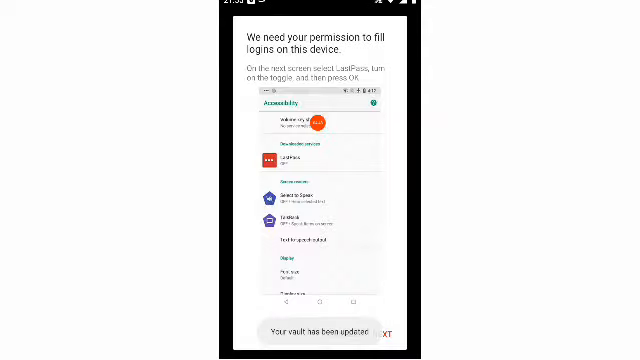
{"action": "left_click", "coordinate": [290, 160]}
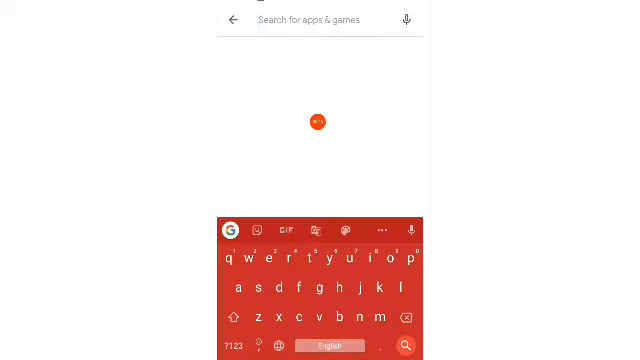
Step: Search 'last pass' and browse the LastPass Password Manager listing showing Open
{"action": "type", "text": "last pass"}
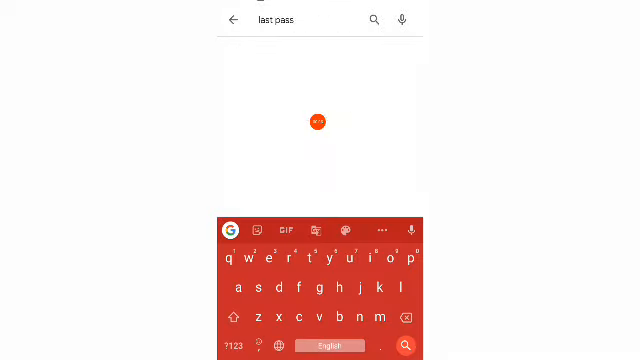
{"action": "left_click", "coordinate": [406, 347]}
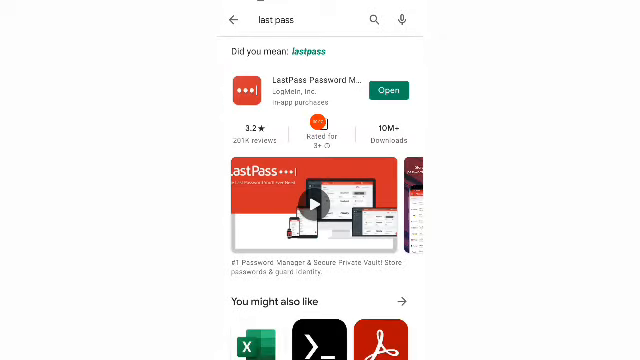
{"action": "scroll", "scroll_direction": "down", "scroll_amount": 3}
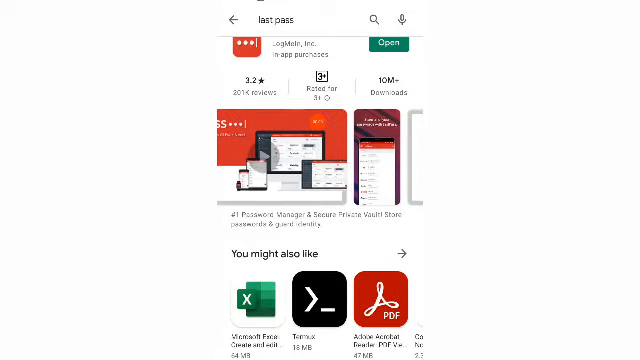
{"action": "scroll", "scroll_direction": "left", "scroll_amount": 3}
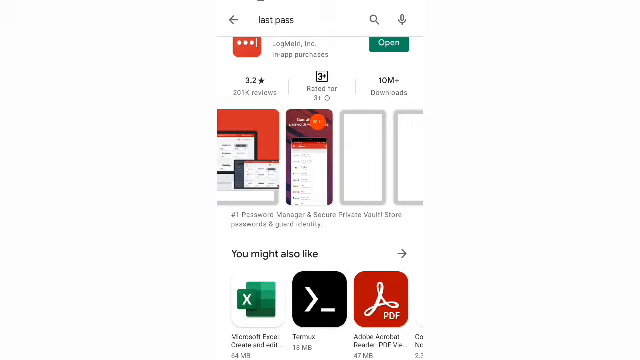